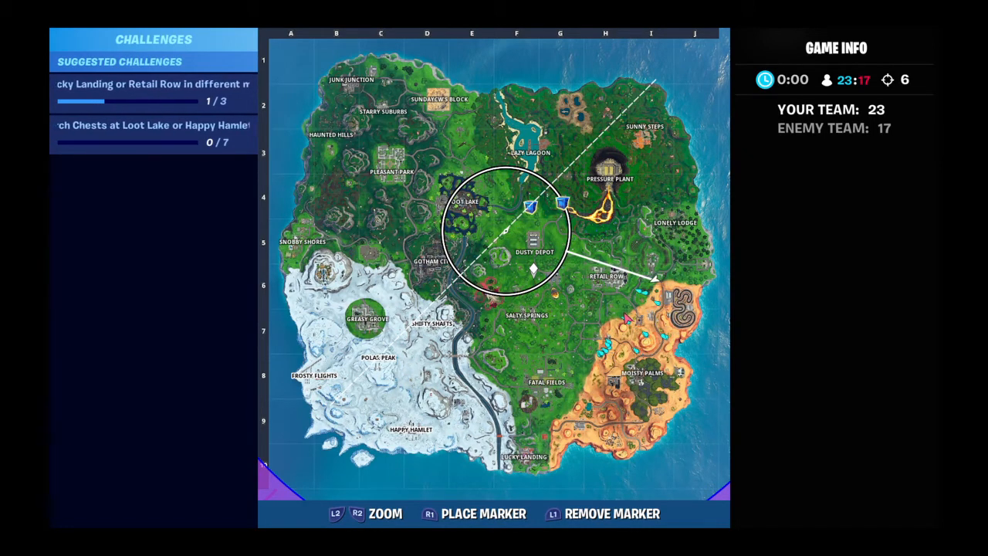
{"action": "key", "text": "escape"}
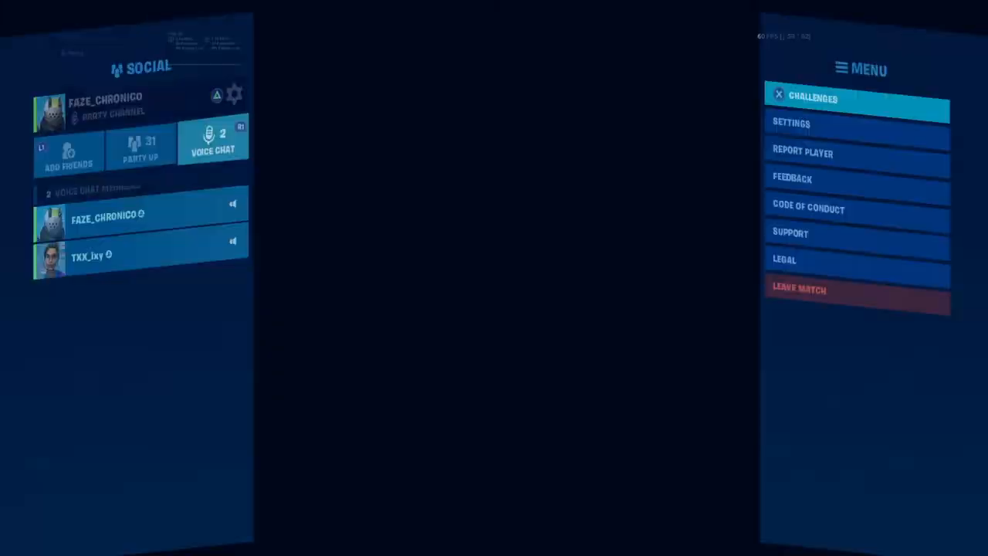